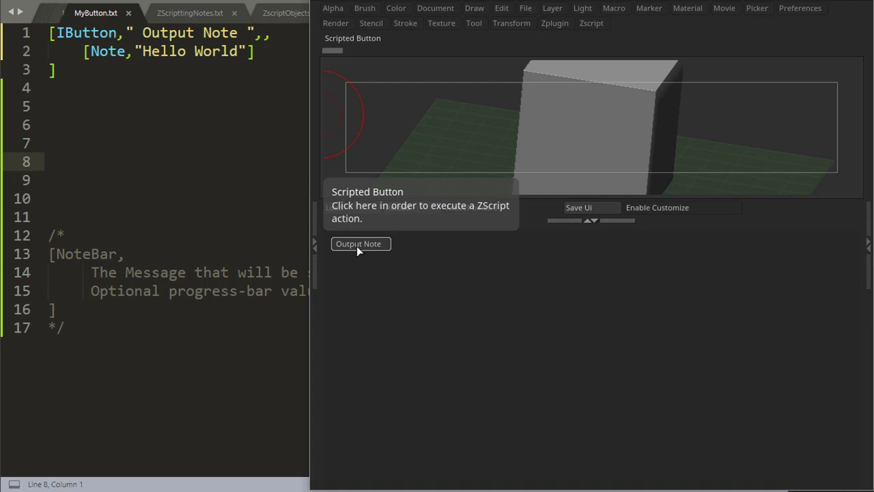
- Run the button for the Hello World note, then append a .5 progress value to its Note command
left_click(358, 243)
type(",,")
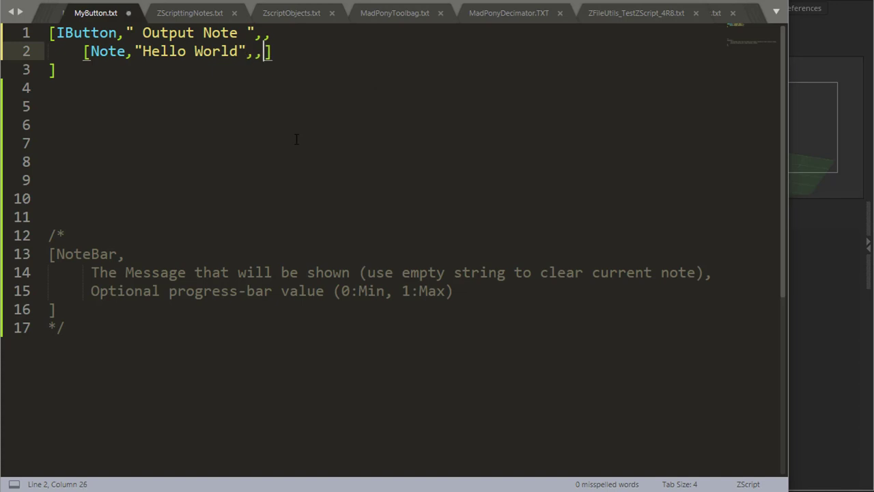
type("1")
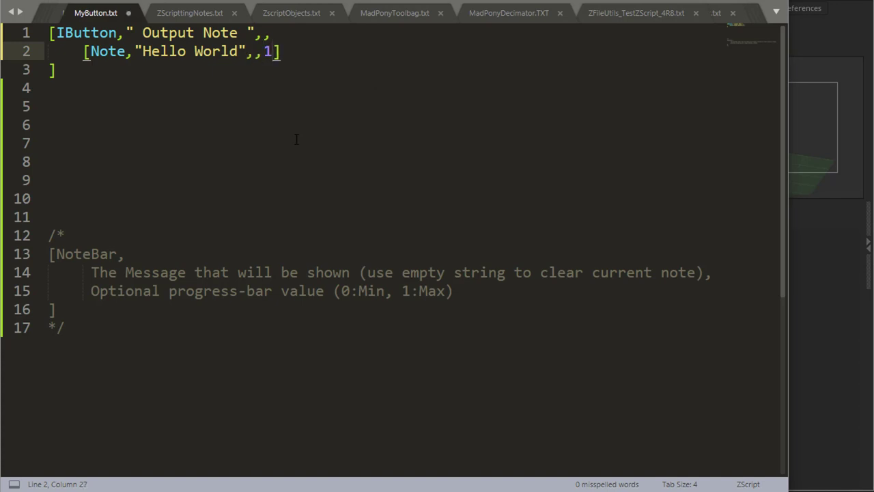
type(".5")
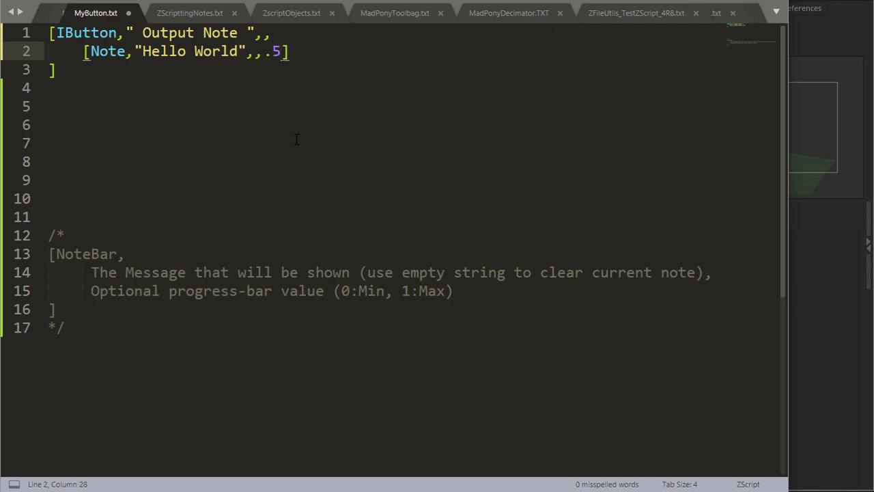
key("BackSpace")
type("Bar")
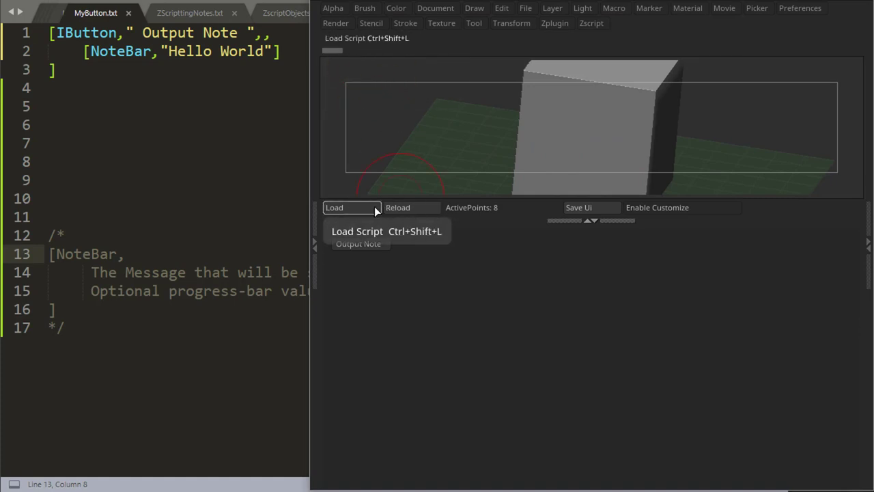
mouse_move(592, 208)
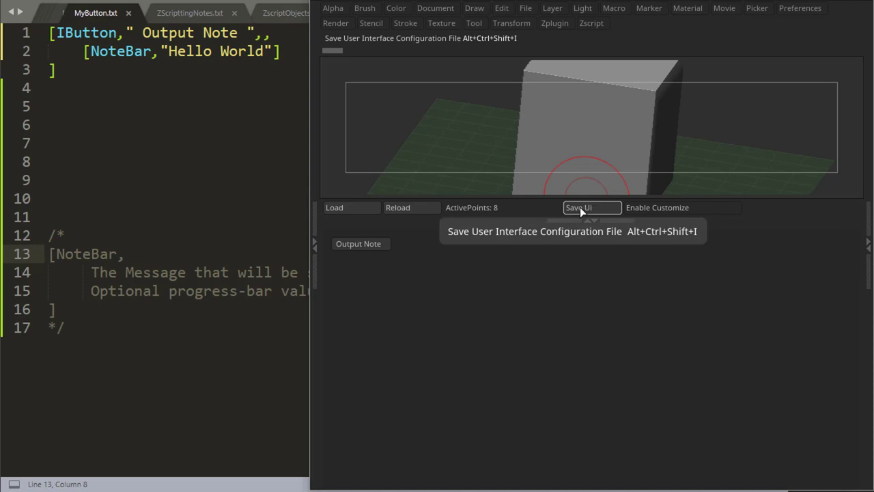
mouse_move(598, 217)
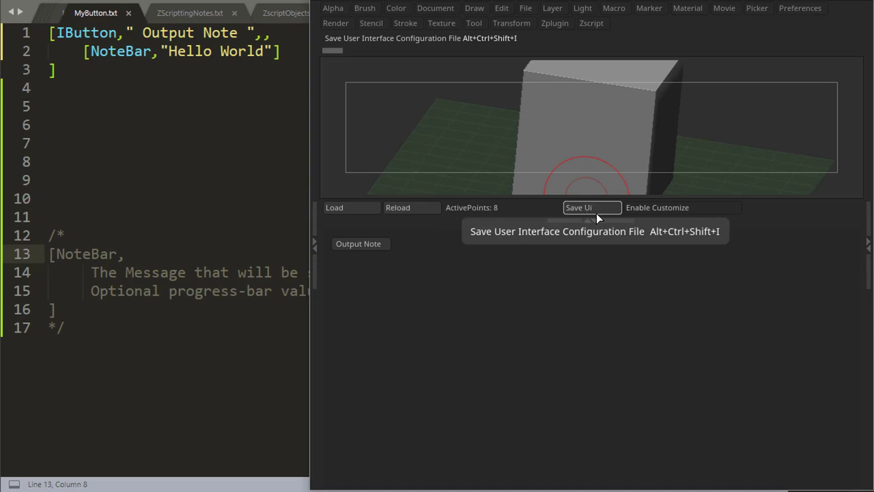
mouse_move(360, 243)
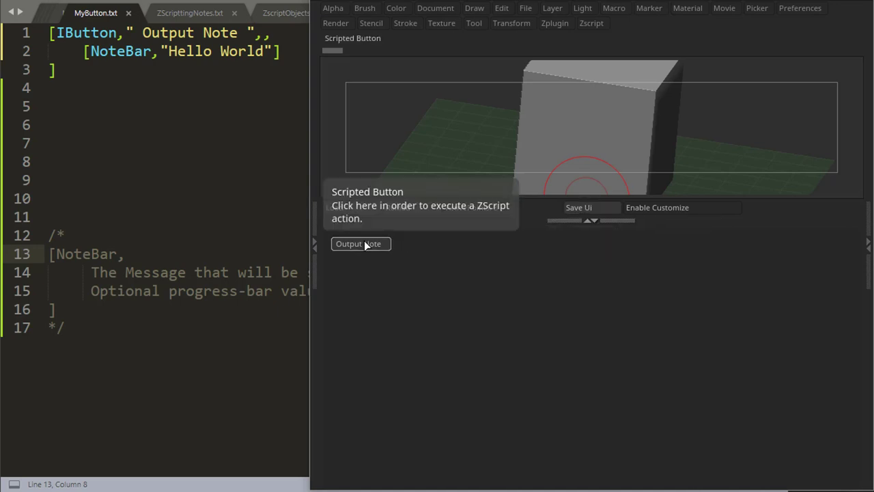
mouse_move(366, 249)
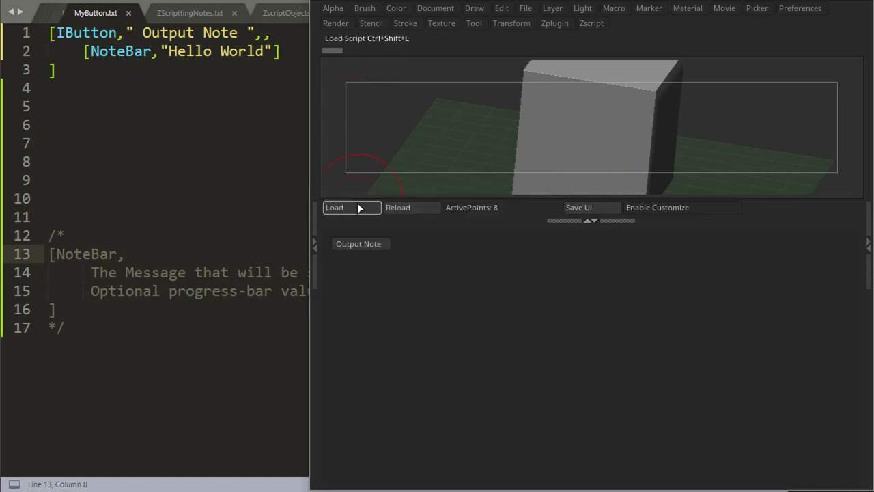
mouse_move(471, 211)
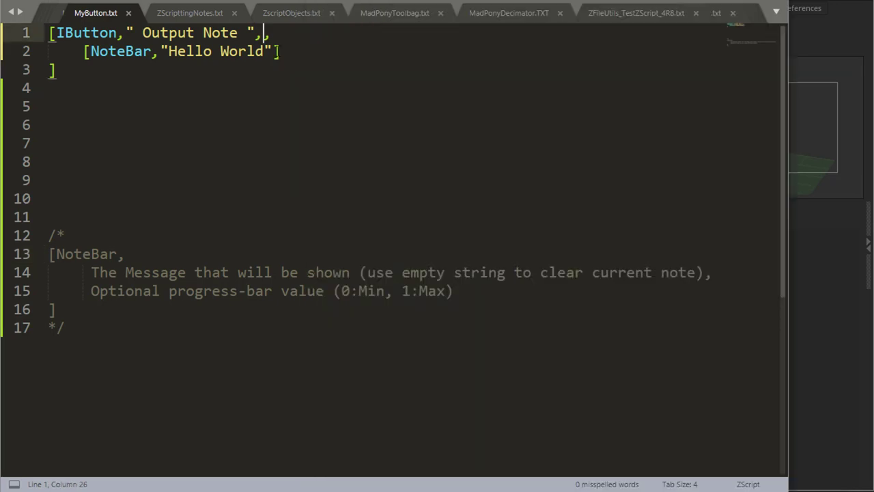
- Give the IButton the tooltip "Hello" and check it by running Output Note in ZBrush
type("\"Hell")
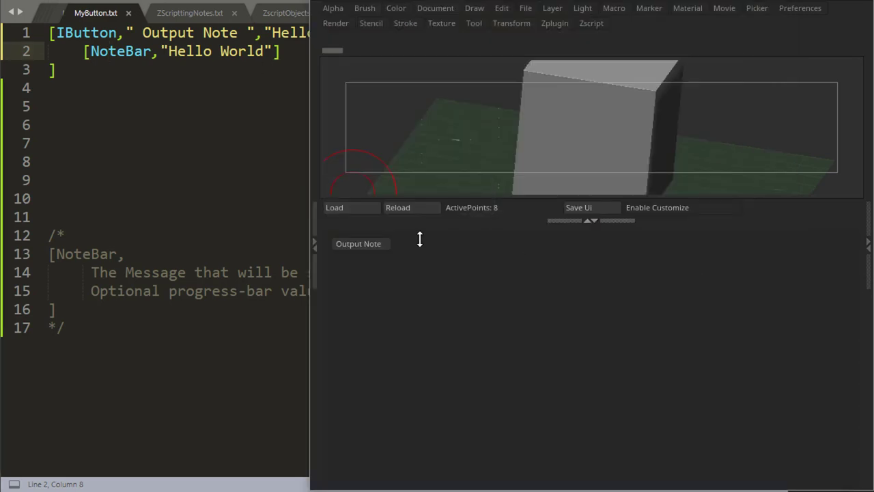
left_click(357, 243)
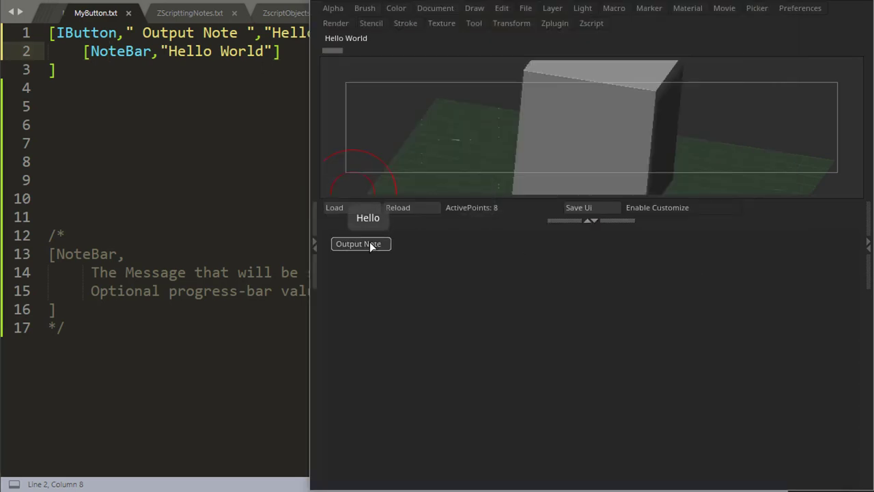
left_click(358, 243)
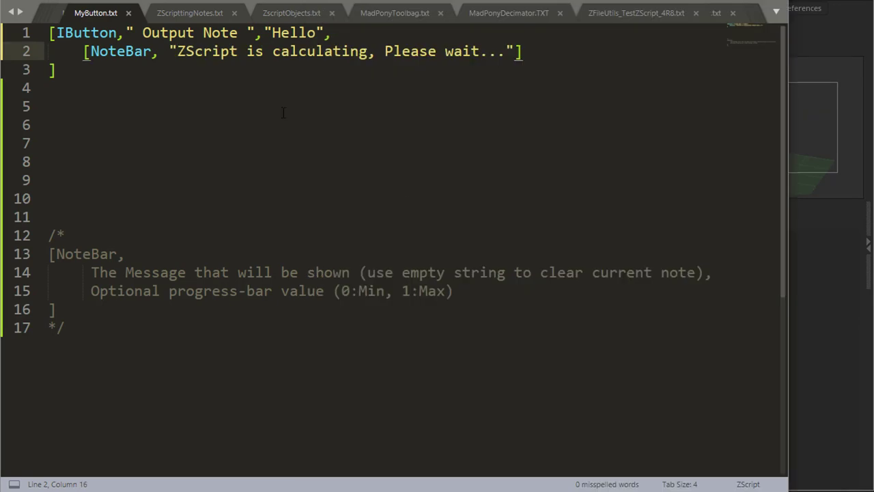
left_click(58, 68)
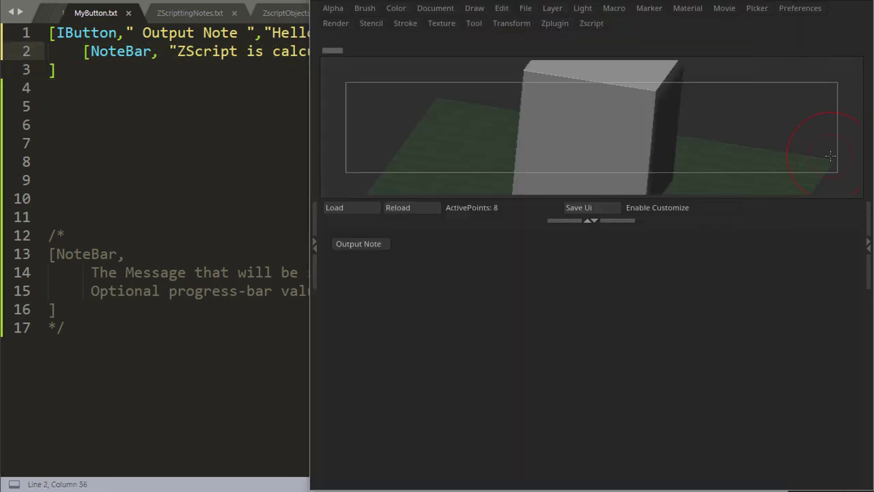
- Reload the script and run Output Note to show "ZScript is calculating, Please wait..."
left_click(358, 243)
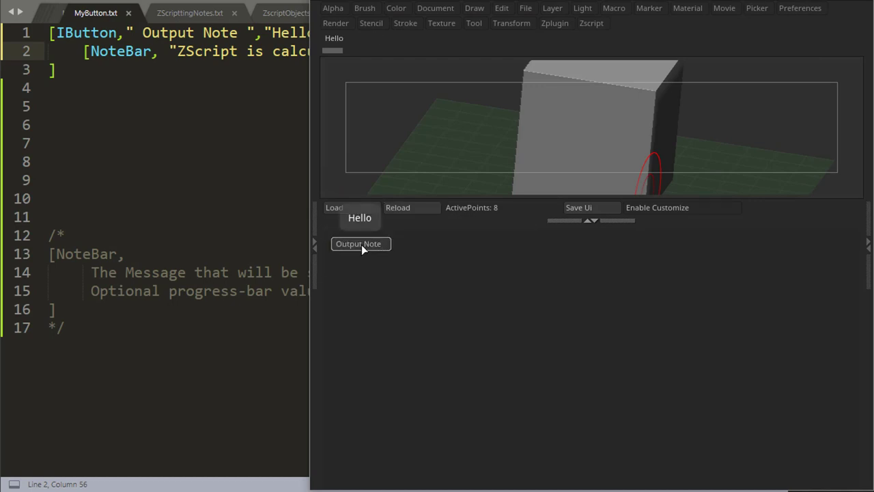
left_click(361, 243)
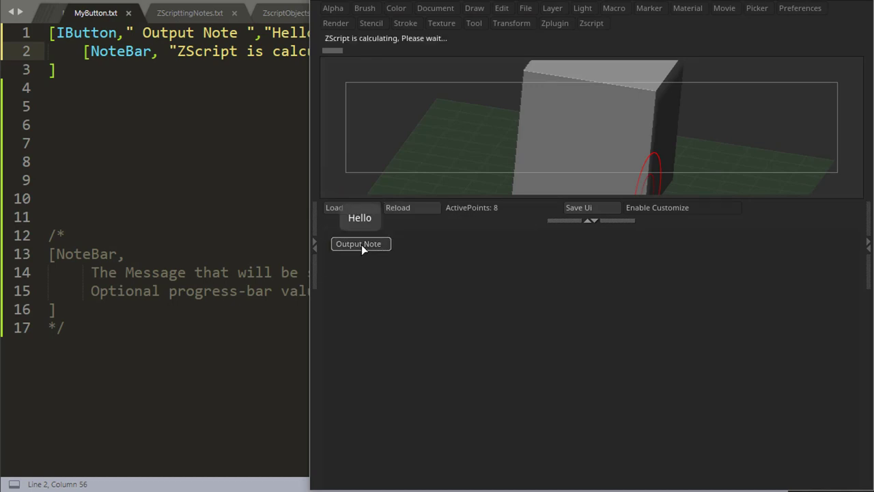
left_click(360, 243)
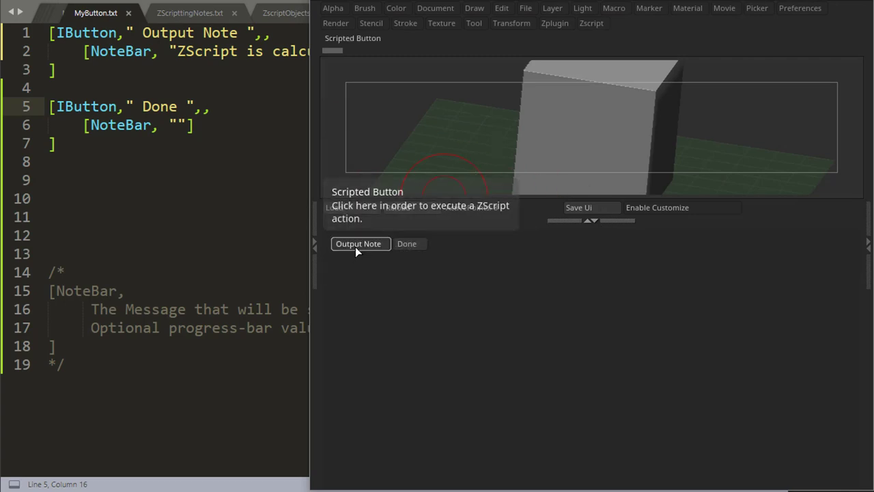
- Run Output Note to show the calculating message, then Done to clear the note bar
left_click(357, 243)
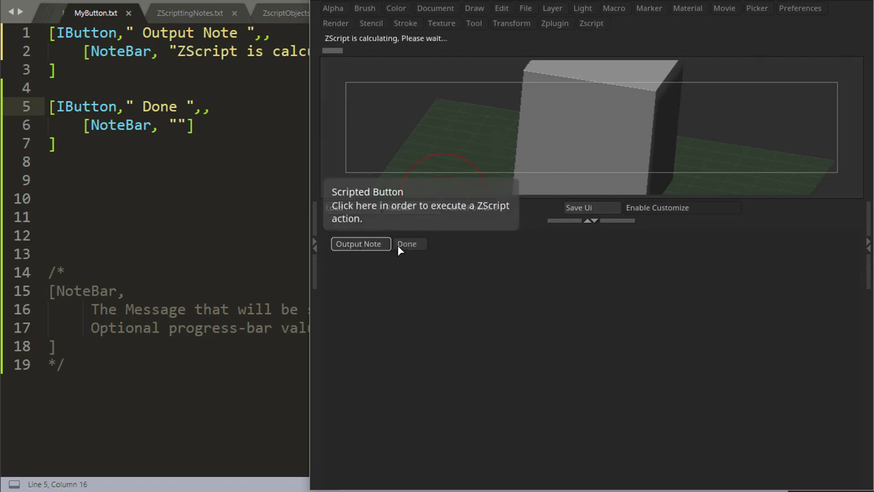
left_click(358, 243)
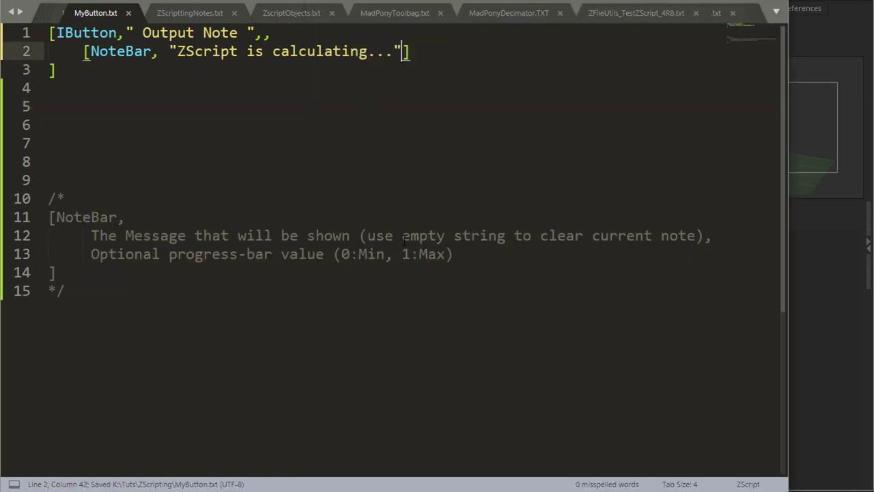
- Append a ,.5 progress value to the calculating NoteBar message and run Output Note to test it
triple_click(273, 253)
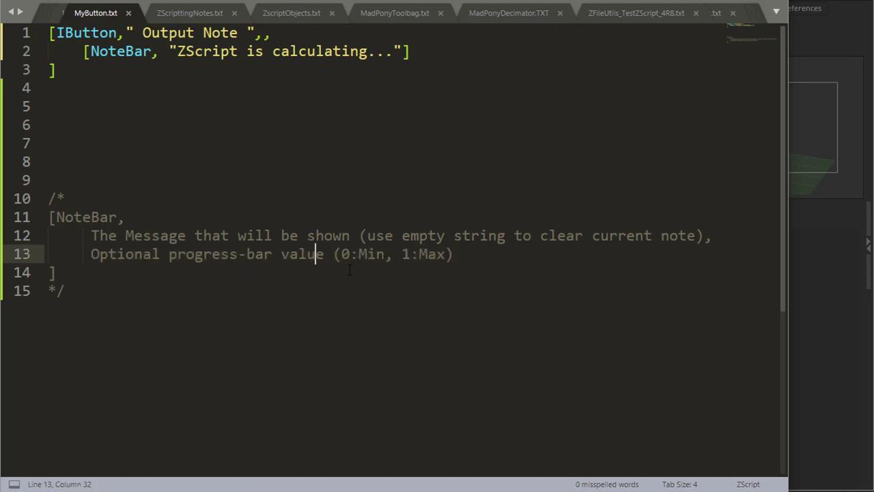
left_click_drag(336, 253, 442, 253)
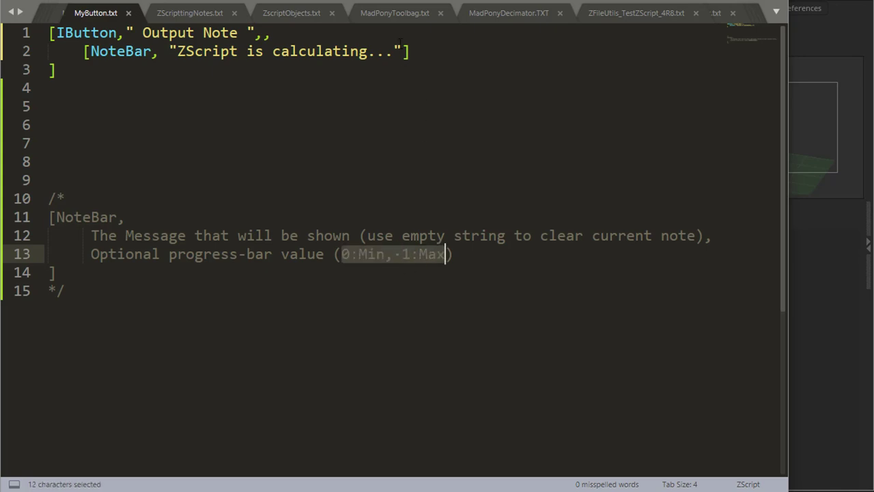
type(",")
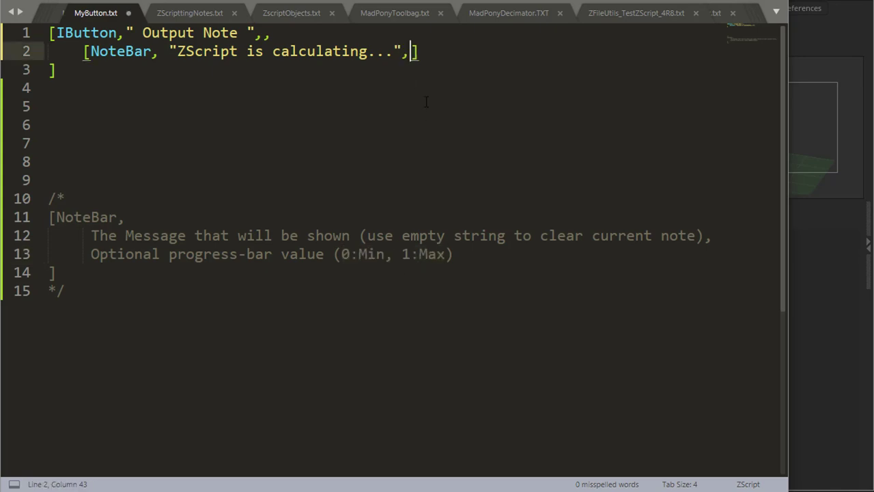
type(".5")
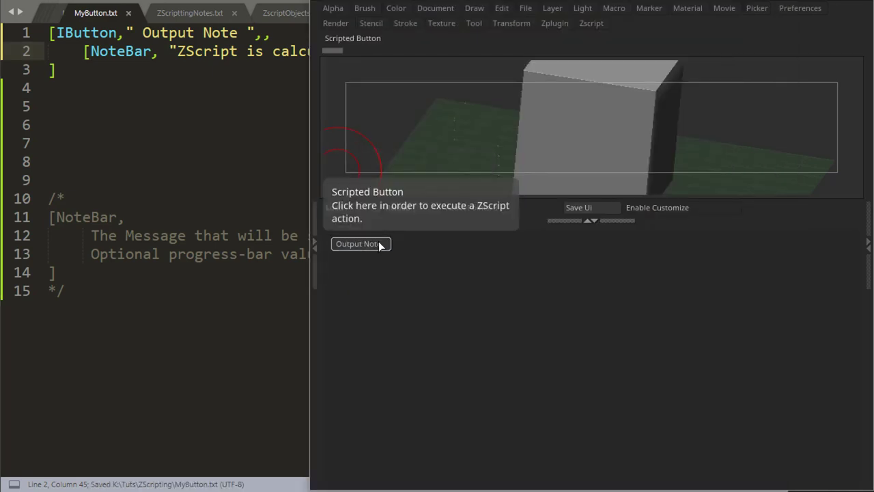
left_click(358, 243)
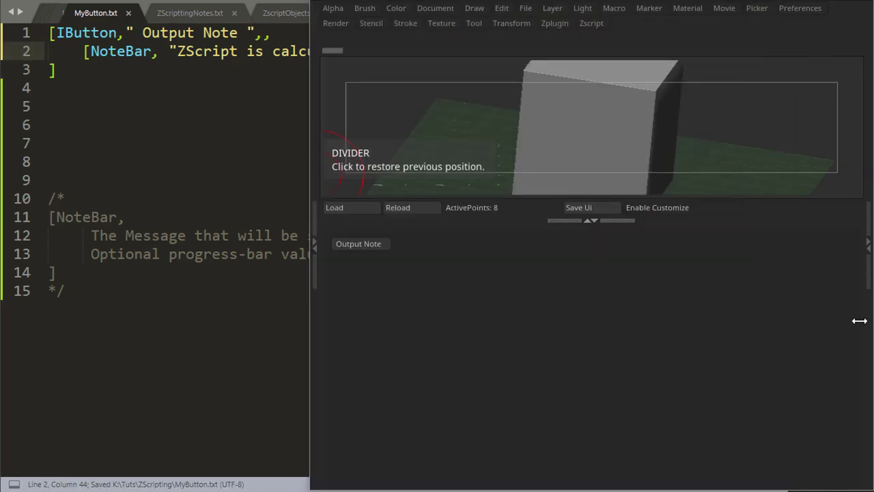
left_click(357, 243)
type("[IPress,Tool:SubTool:SelectDown]")
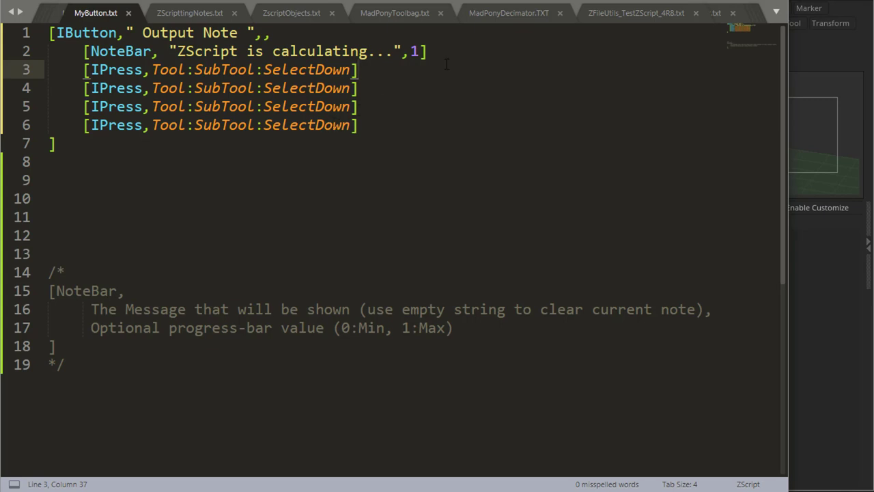
- Interleave four SubTool:SelectDown presses with NoteBar at .25, .50, .75 and a finished note at 1, then save
left_click(423, 51)
type("[NoteBar, \"ZScript finished calculating!\",1]")
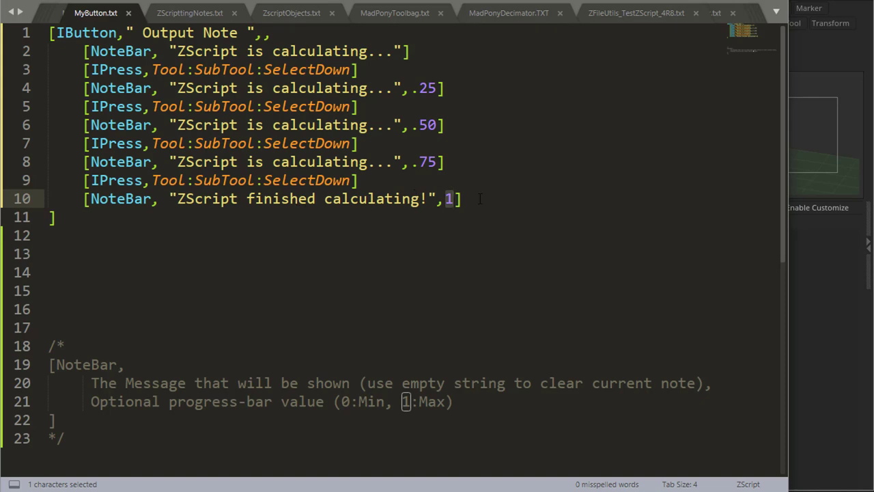
left_click(497, 198)
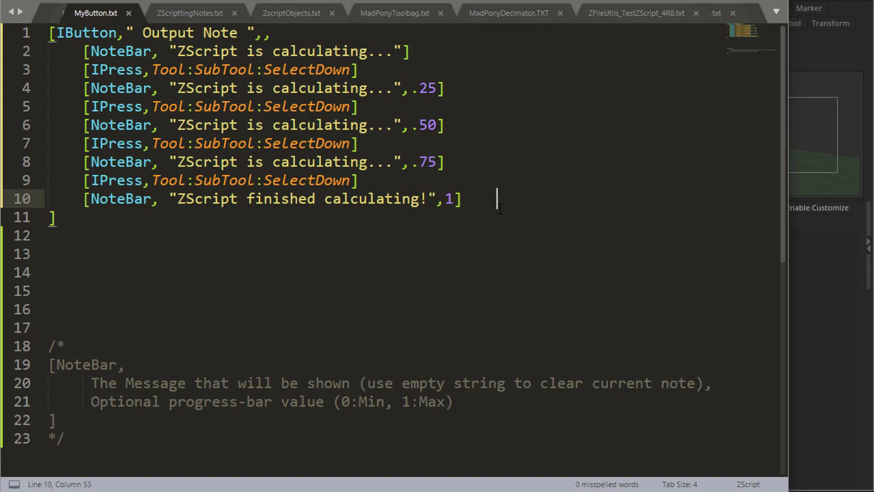
key("ctrl+s")
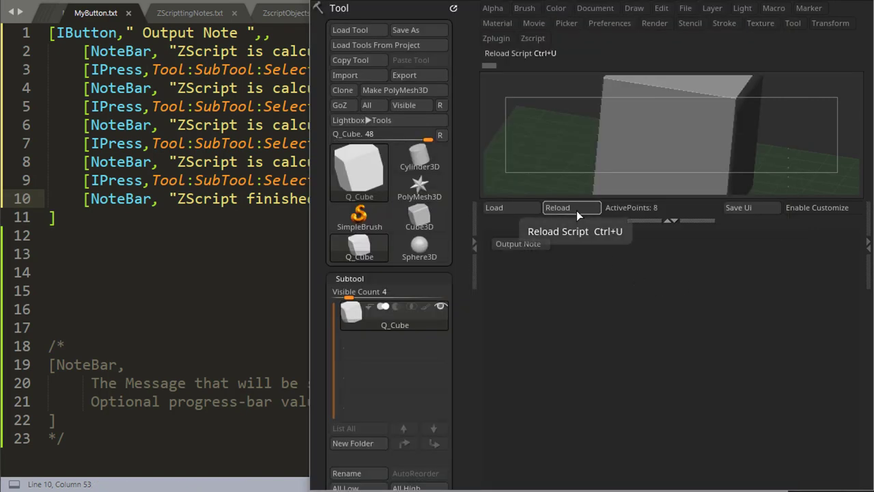
- Insert [Delay,.1] after the first subtool step and copy it for the remaining steps
left_click(557, 208)
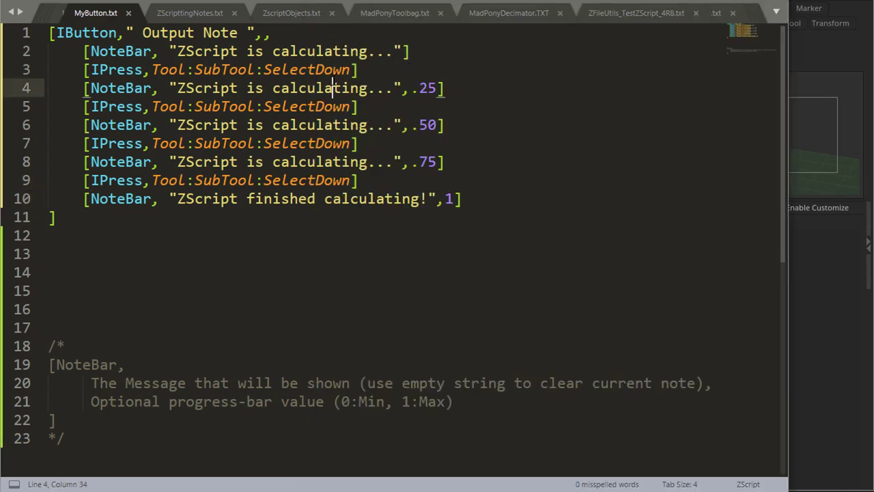
left_click(382, 69)
type("[")
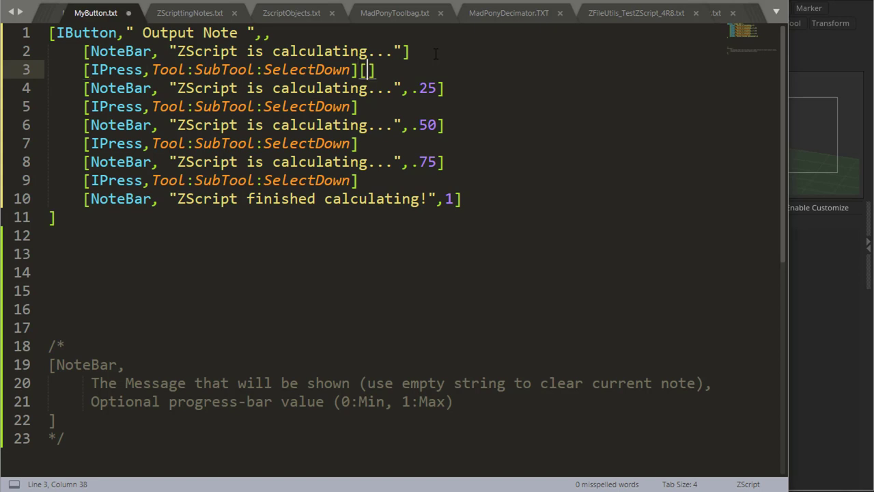
type("De")
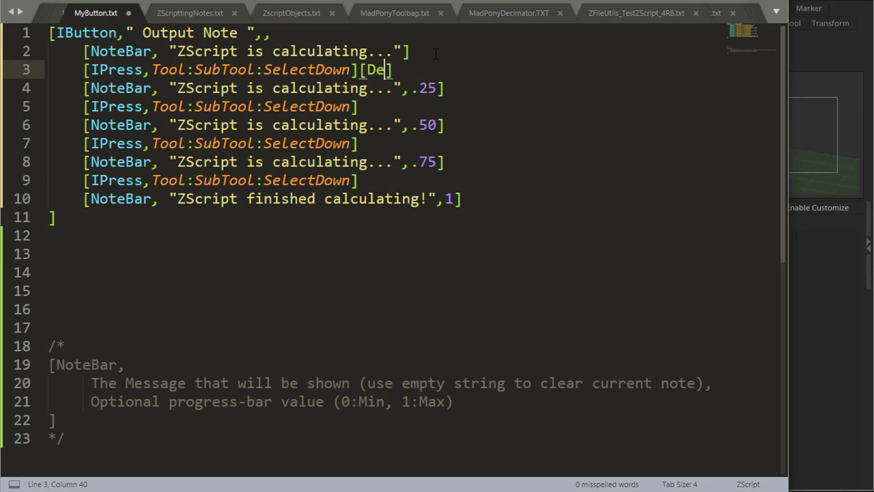
type("lay")
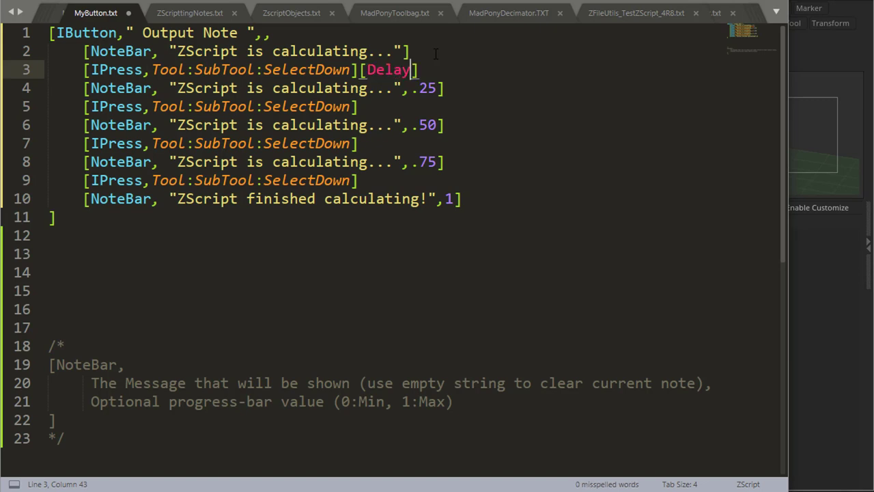
type(",")
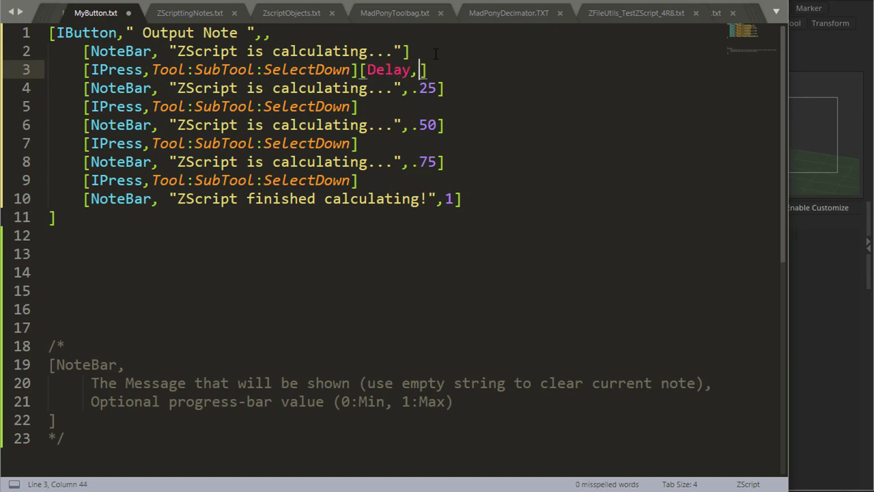
type("1")
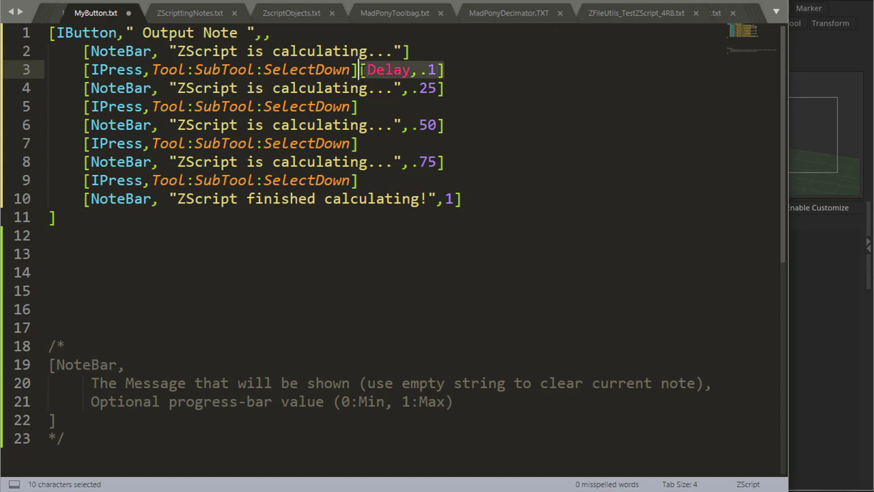
key("ctrl+c")
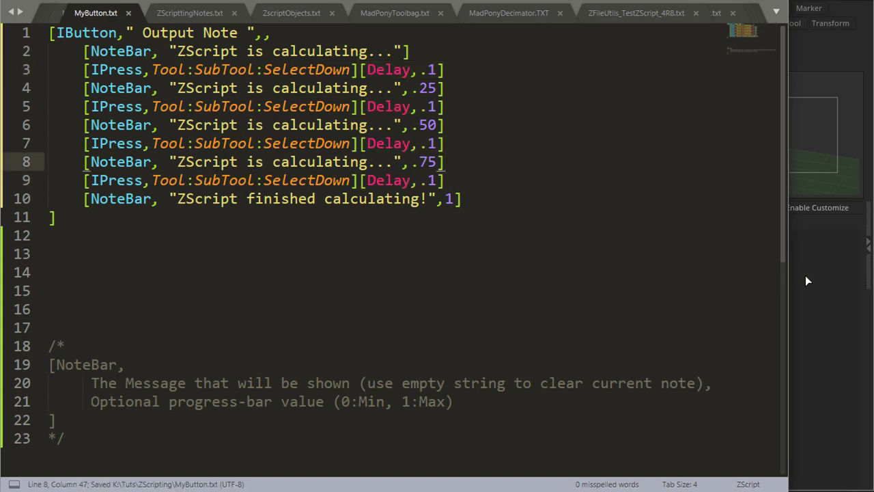
- Run Output Note in ZBrush to watch the slower, delayed progress bar
left_click(520, 243)
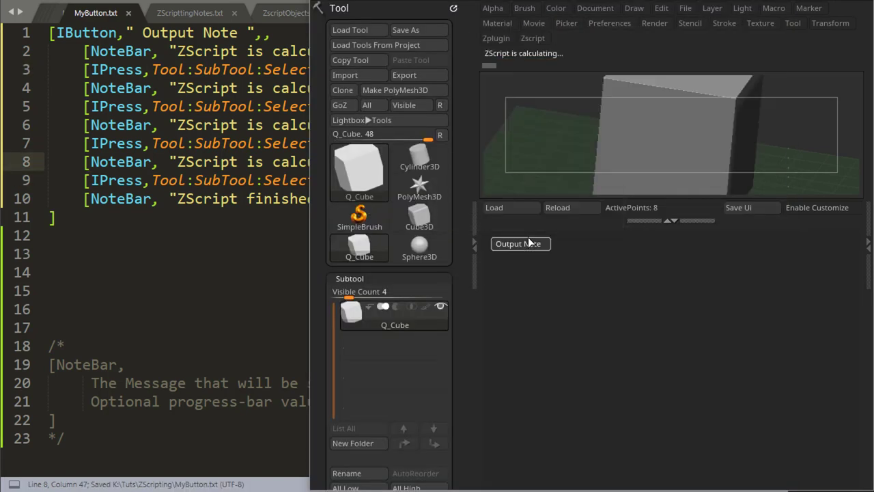
left_click(519, 243)
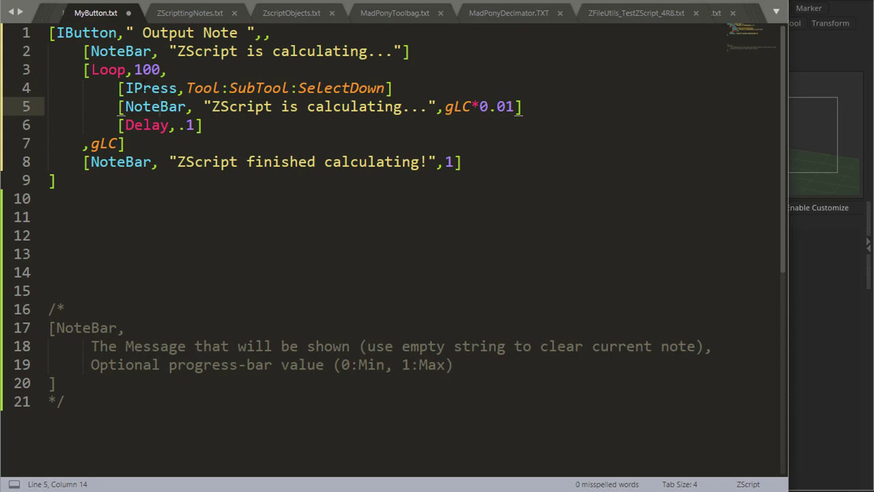
- Wrap the step in [Loop,100,...,gLC] with progress gLC*0.01 and Delay .1, save, and run Output Note
double_click(151, 87)
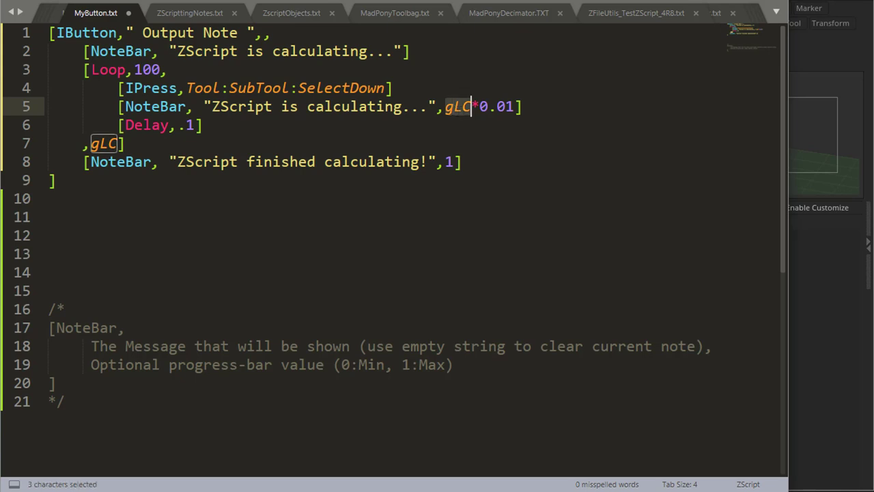
mouse_move(471, 110)
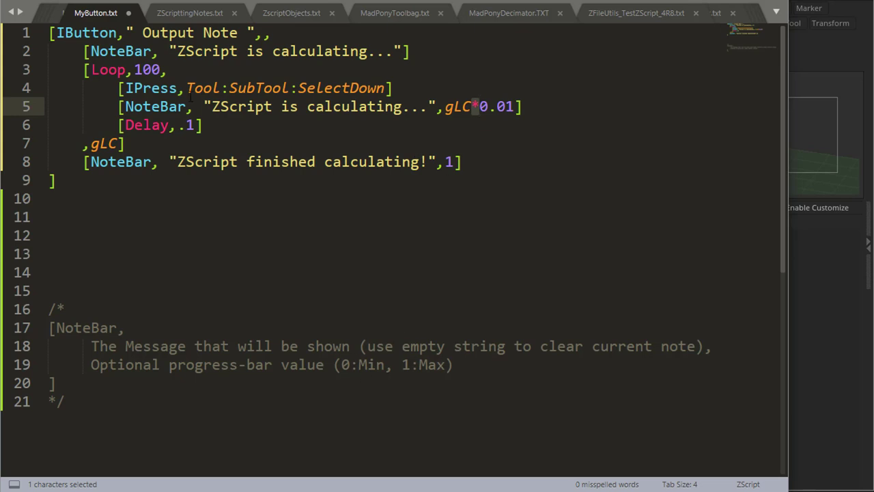
double_click(148, 69)
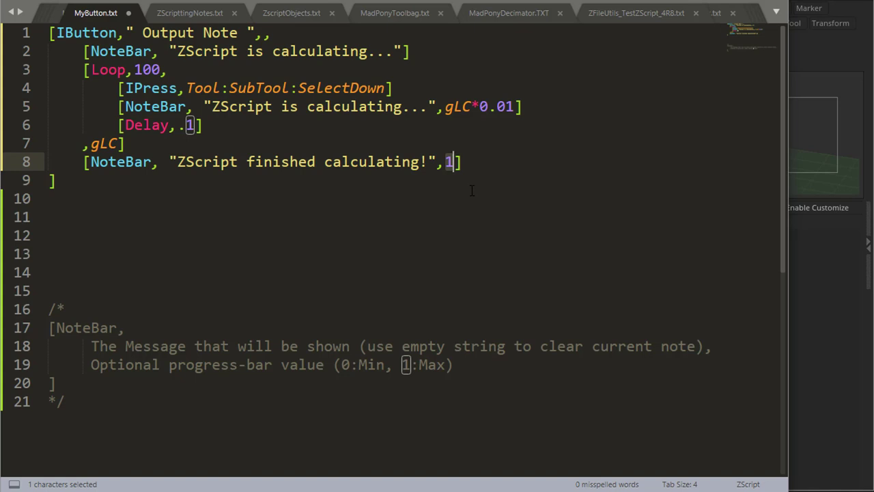
key("ctrl+s")
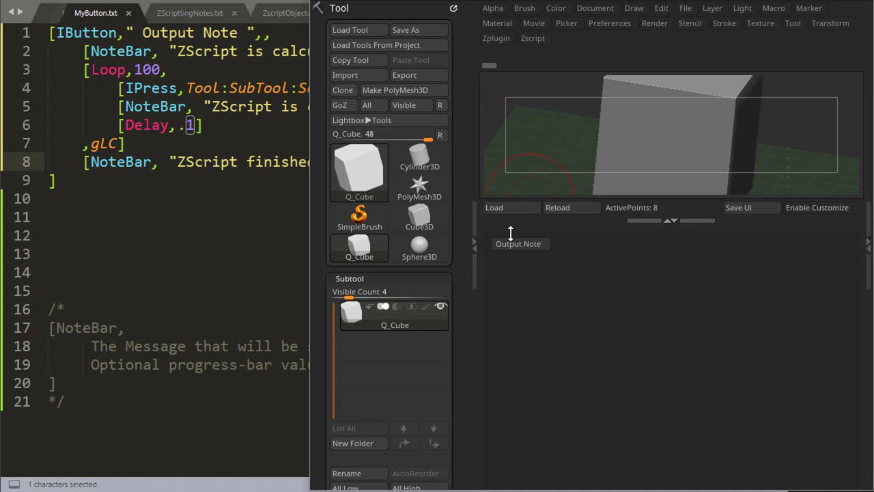
left_click(518, 243)
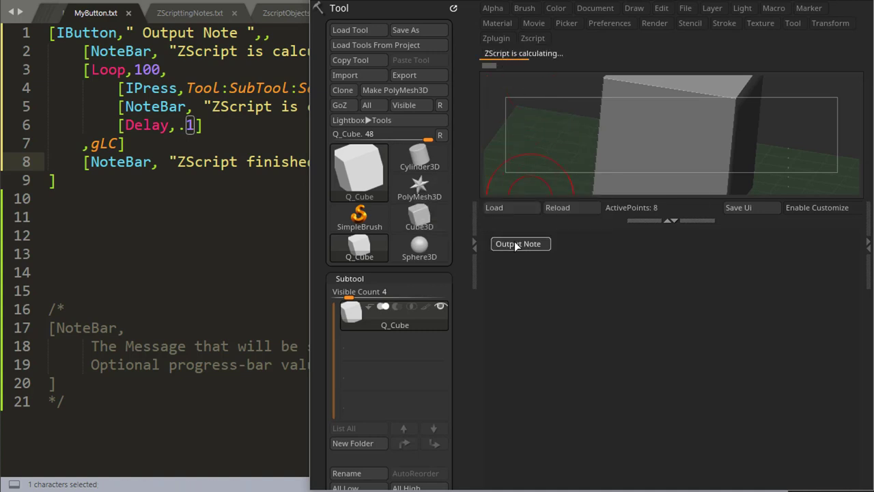